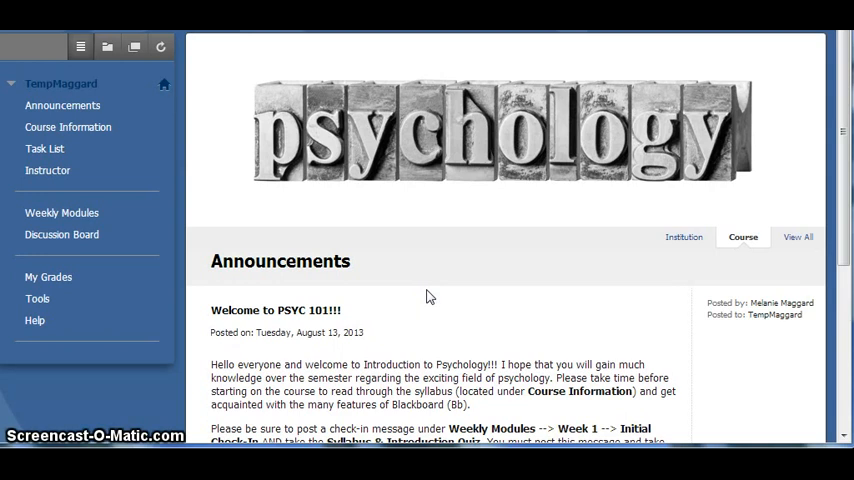
pyautogui.moveTo(262, 238)
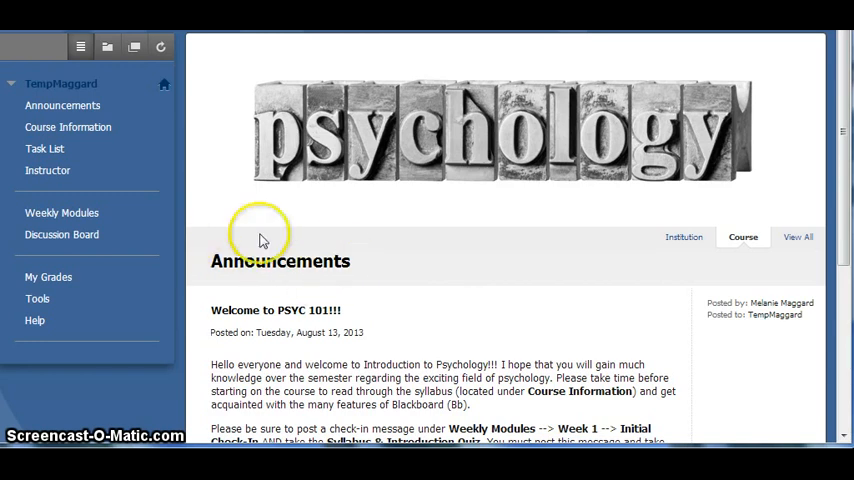
pyautogui.moveTo(400, 278)
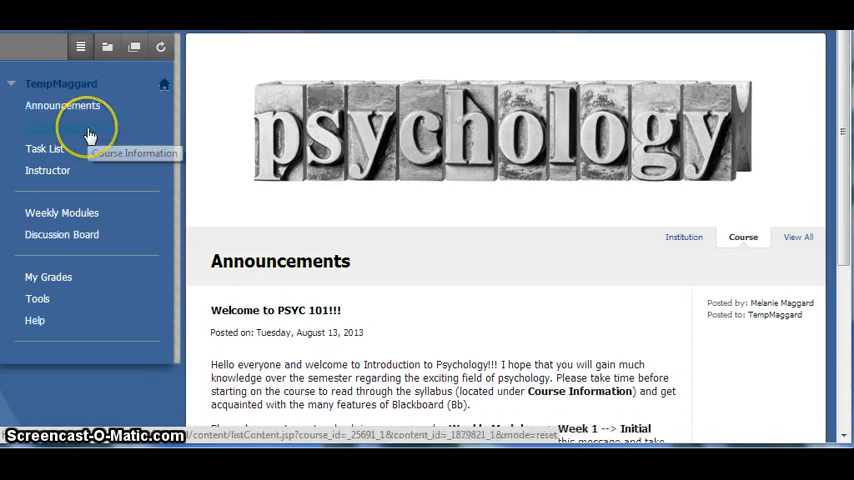
# View the PSYC 101 Course Information page with syllabus, textbook and week-by-week schedule
pyautogui.click(68, 128)
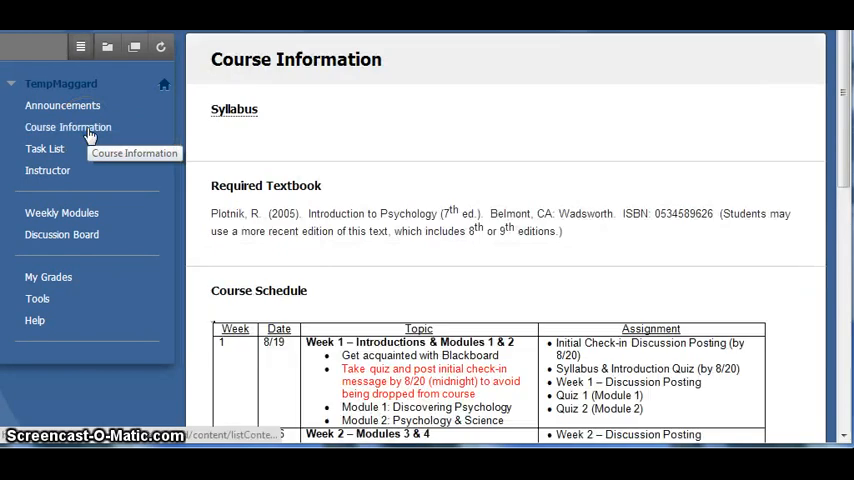
pyautogui.moveTo(234, 108)
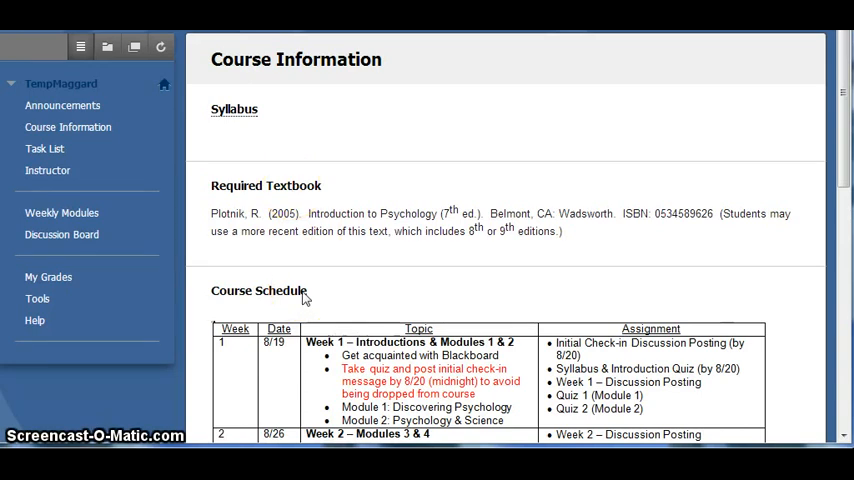
pyautogui.moveTo(234, 110)
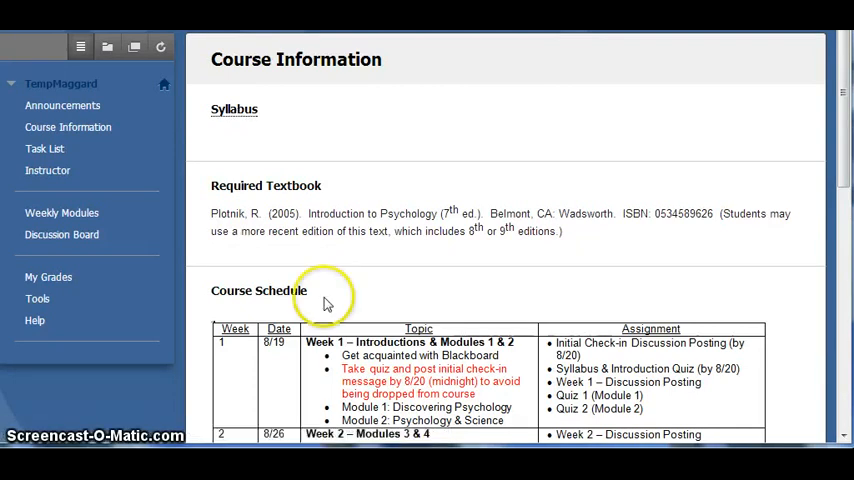
pyautogui.moveTo(340, 160)
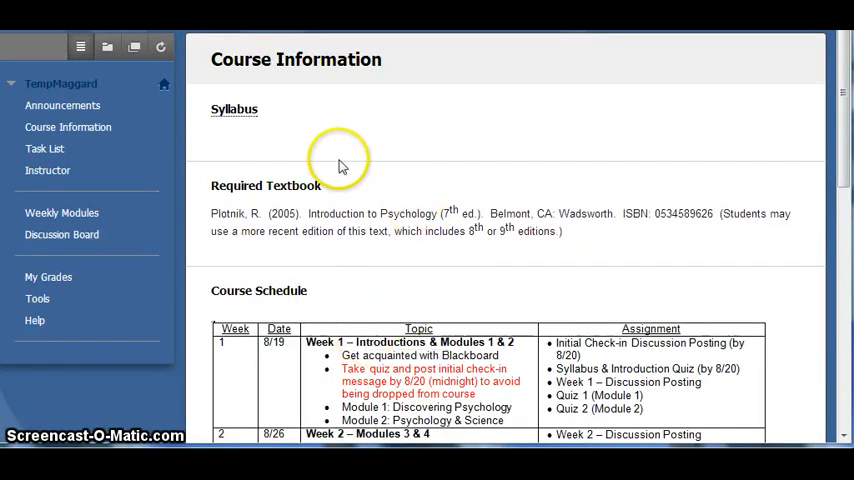
pyautogui.moveTo(336, 152)
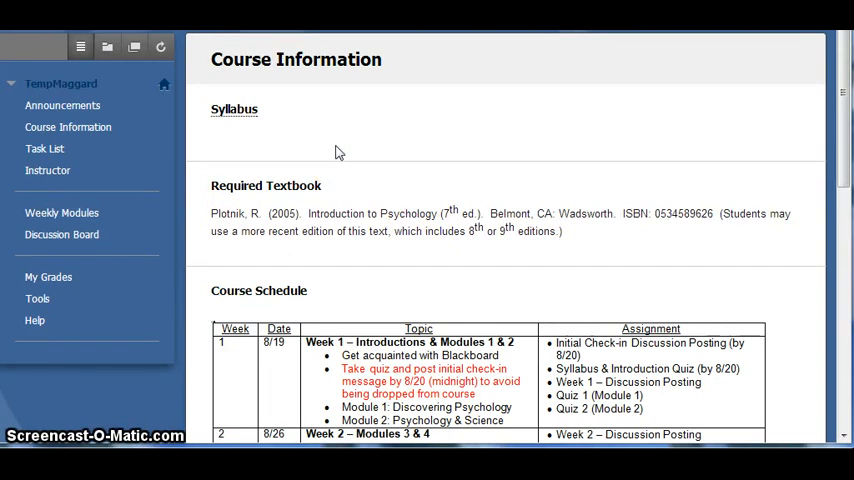
pyautogui.moveTo(92, 148)
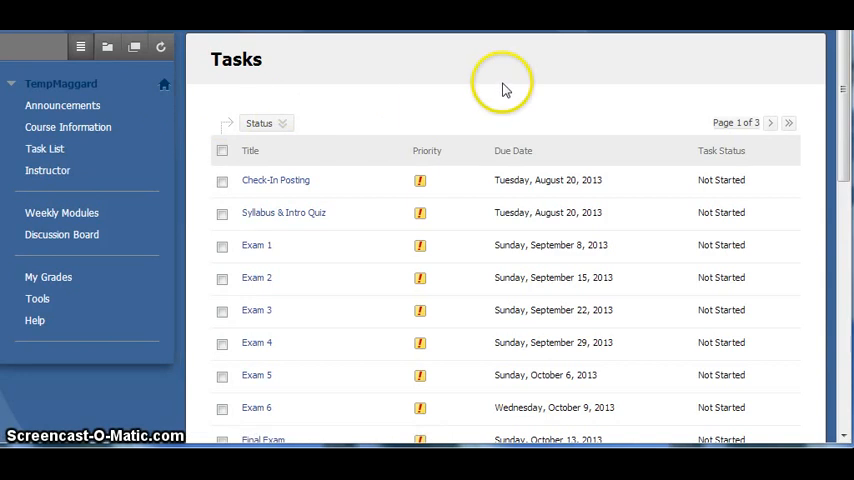
pyautogui.moveTo(504, 98)
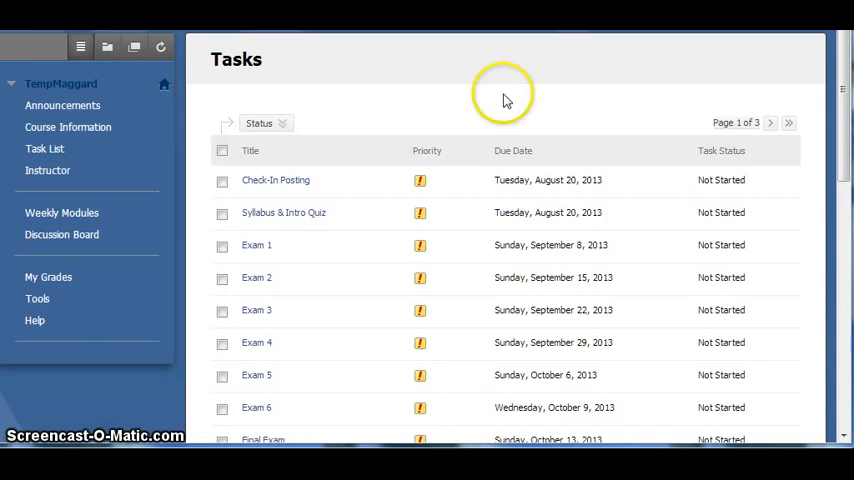
pyautogui.moveTo(504, 100)
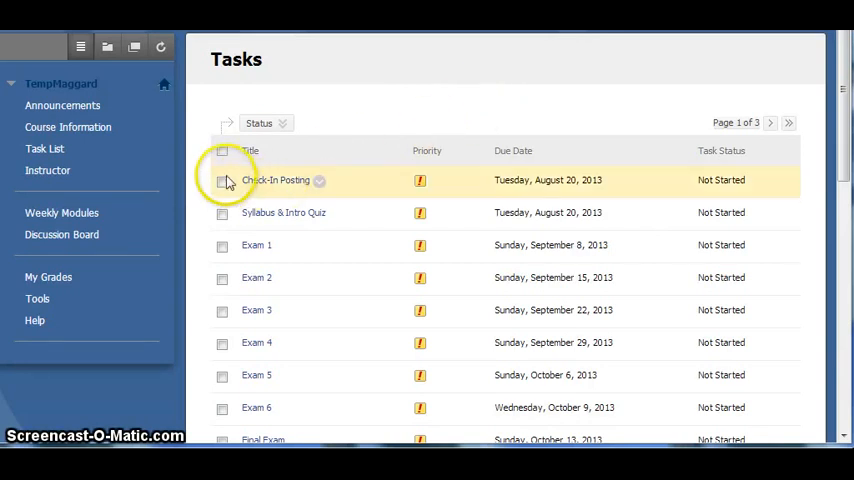
# View the Tasks list of quizzes, postings and exams with due dates and Not Started status
pyautogui.click(264, 122)
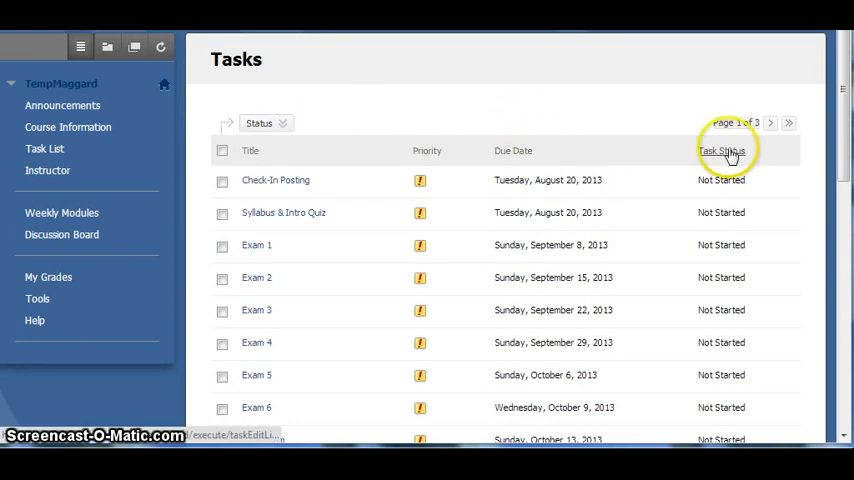
pyautogui.moveTo(490, 120)
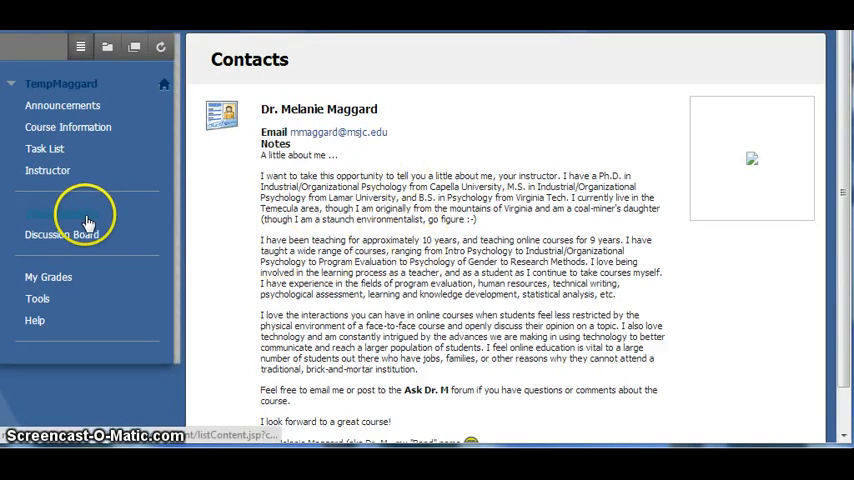
# Show the Weekly Modules page listing Week 1 with introductions and Modules 1 & 2
pyautogui.click(60, 212)
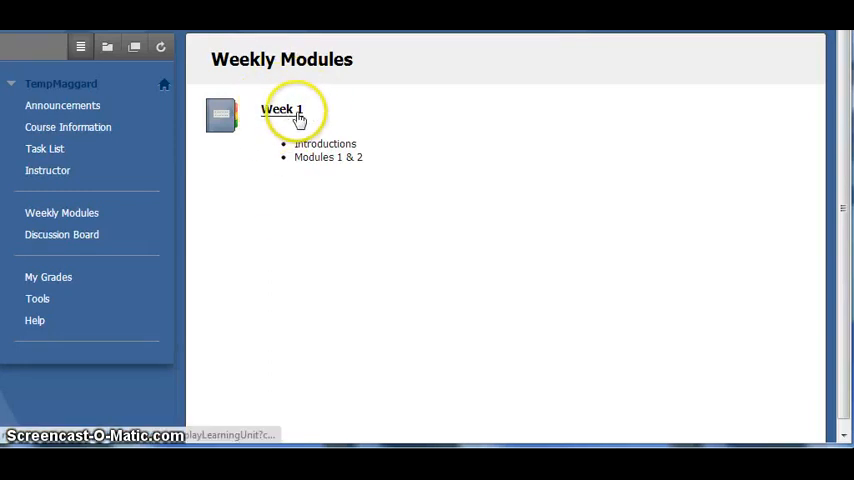
# Enter the Week 1 learning module at its To Do checklist and table of contents
pyautogui.click(280, 108)
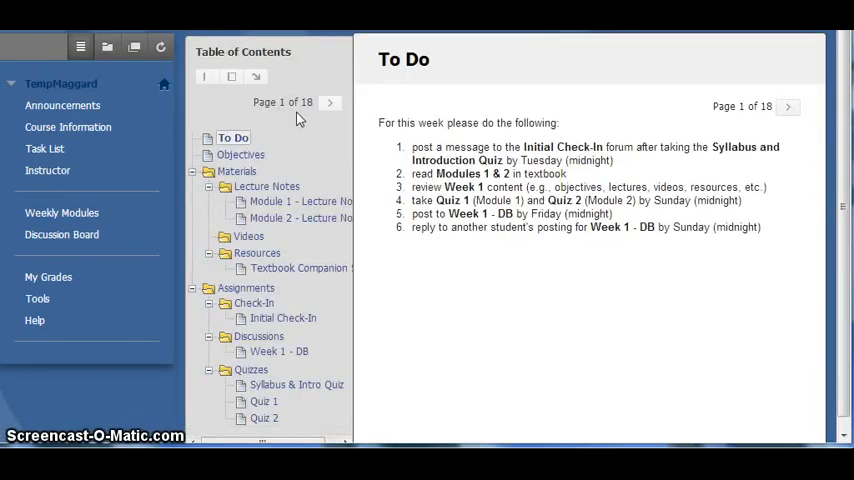
pyautogui.moveTo(268, 52)
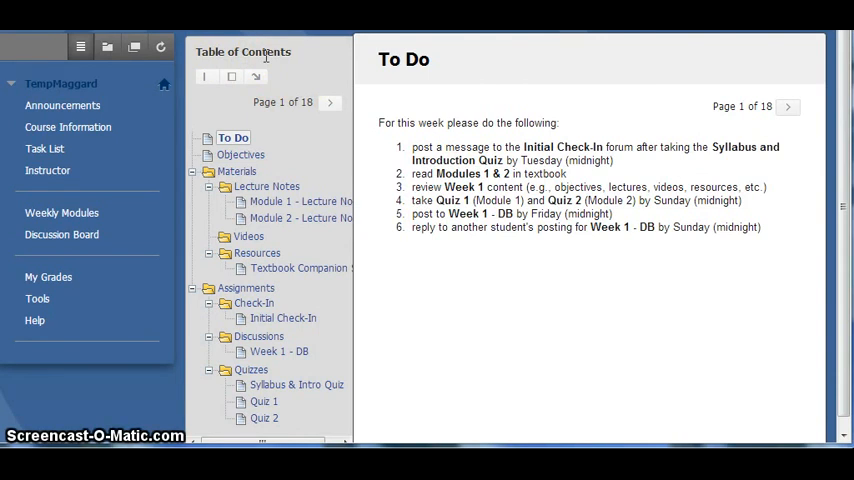
pyautogui.moveTo(436, 84)
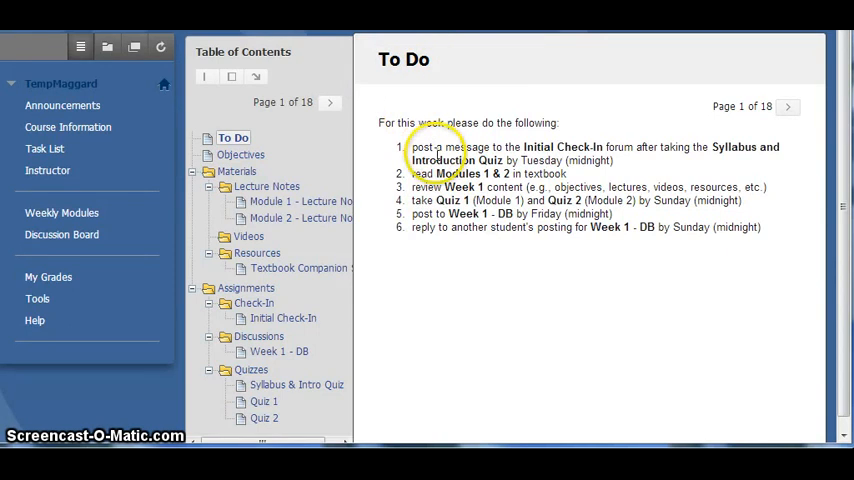
pyautogui.moveTo(466, 244)
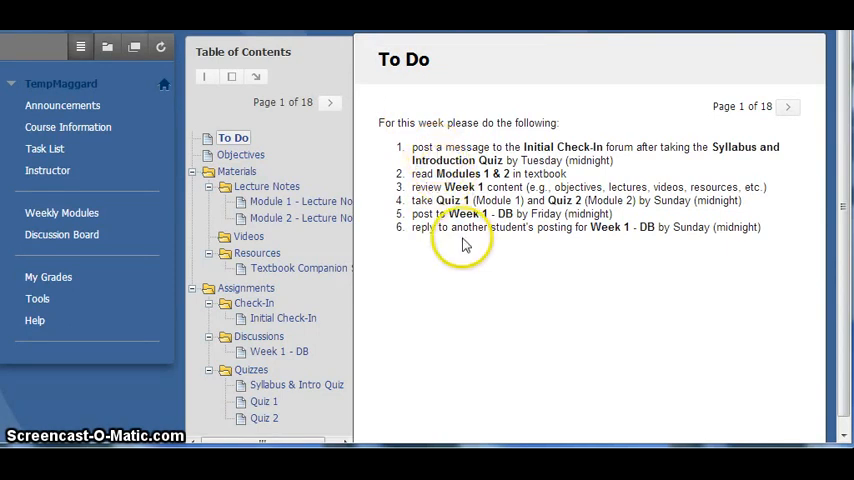
pyautogui.moveTo(464, 244)
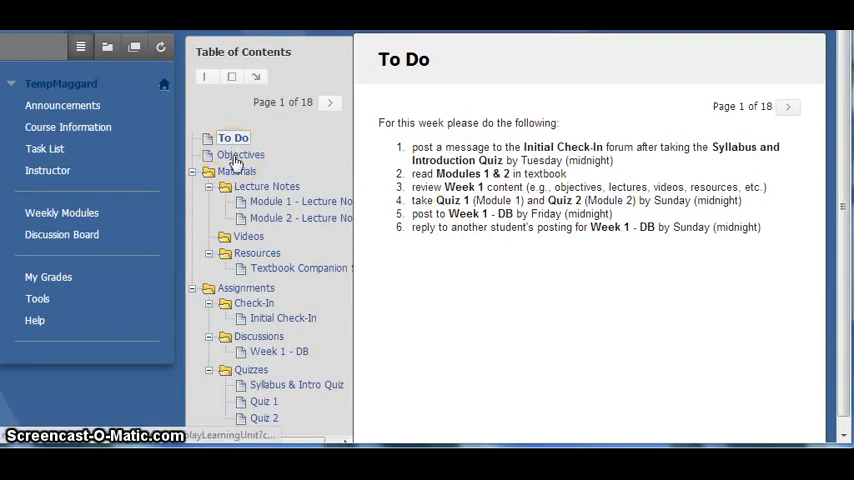
# Show the Week 1 Objectives for Modules 1 and 2
pyautogui.click(240, 154)
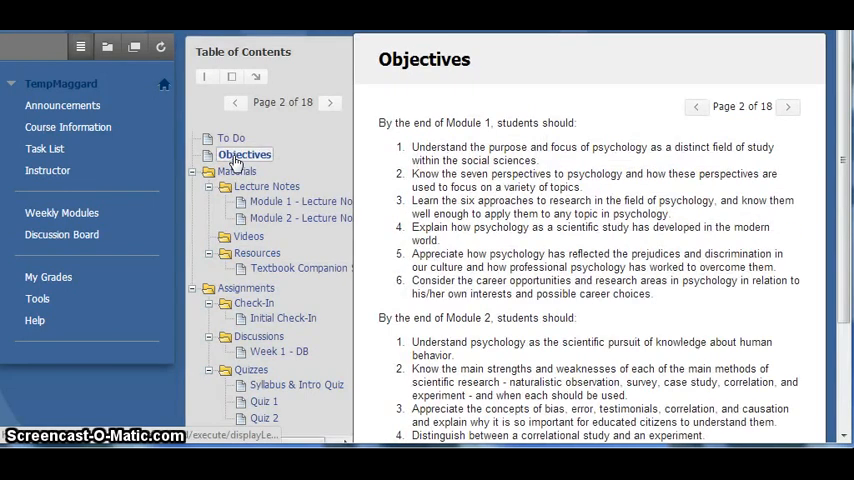
pyautogui.moveTo(636, 196)
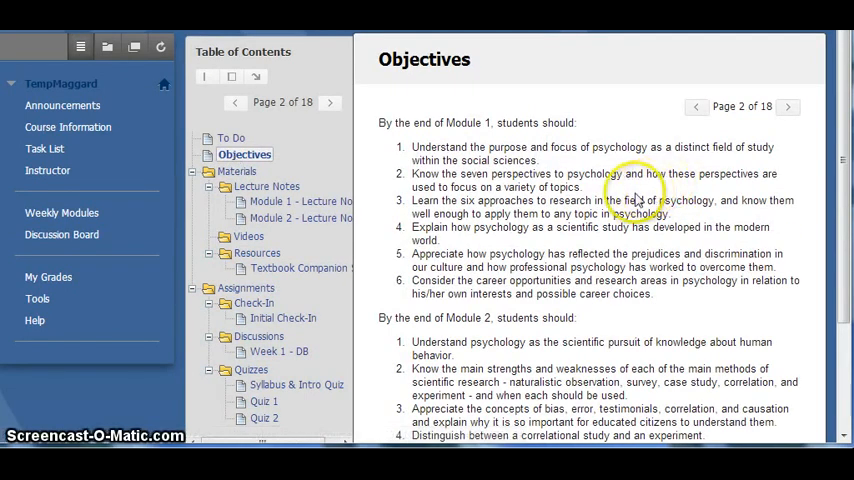
pyautogui.moveTo(580, 192)
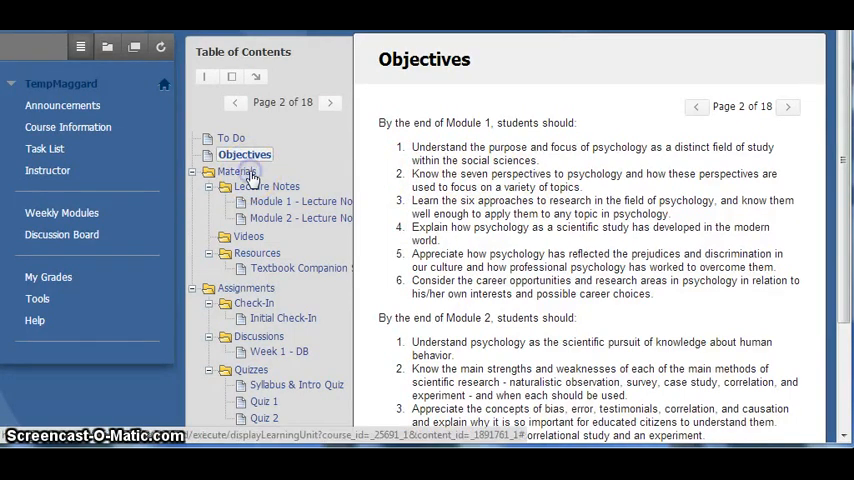
# Move through Week 1's Materials folder into the Lecture Notes folder, page 4 of 18
pyautogui.click(242, 170)
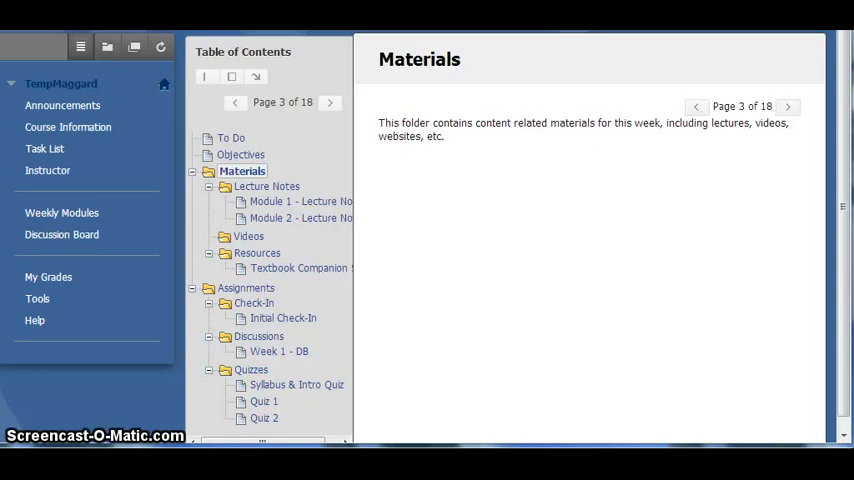
pyautogui.moveTo(284, 190)
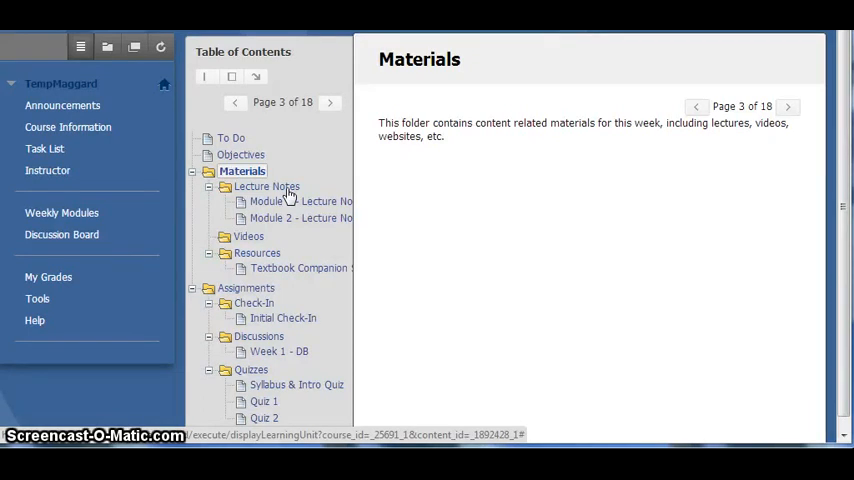
pyautogui.click(266, 186)
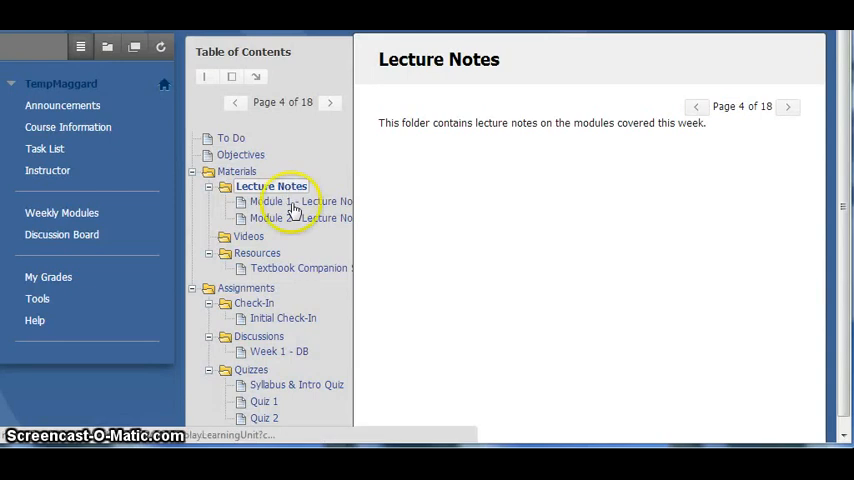
# View Module 1's lecture notes, then continue to the Week 1 Videos folder, page 7 of 18
pyautogui.click(304, 200)
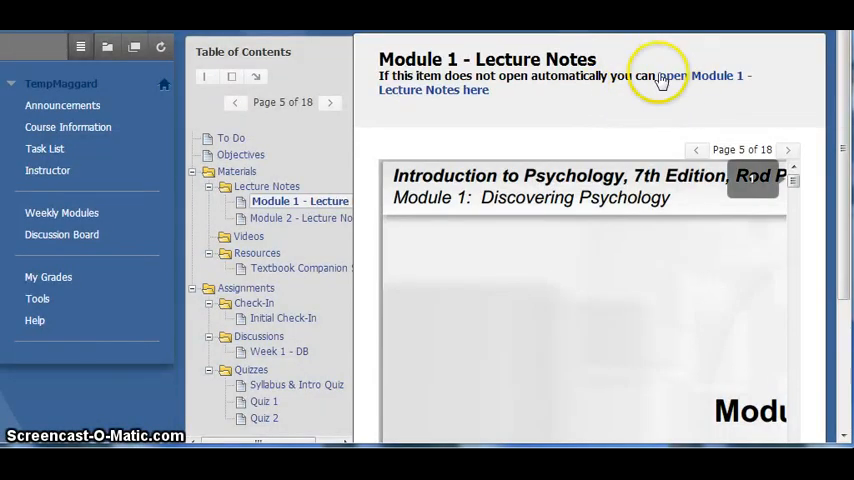
pyautogui.moveTo(688, 92)
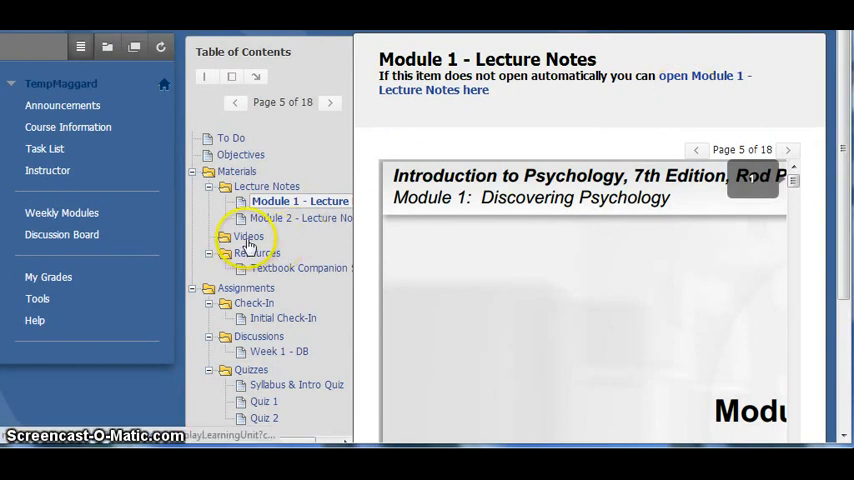
pyautogui.click(248, 236)
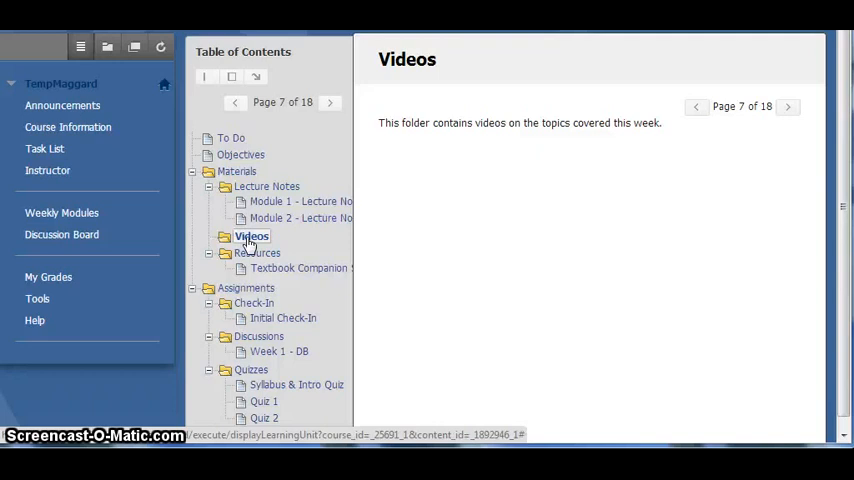
pyautogui.moveTo(258, 252)
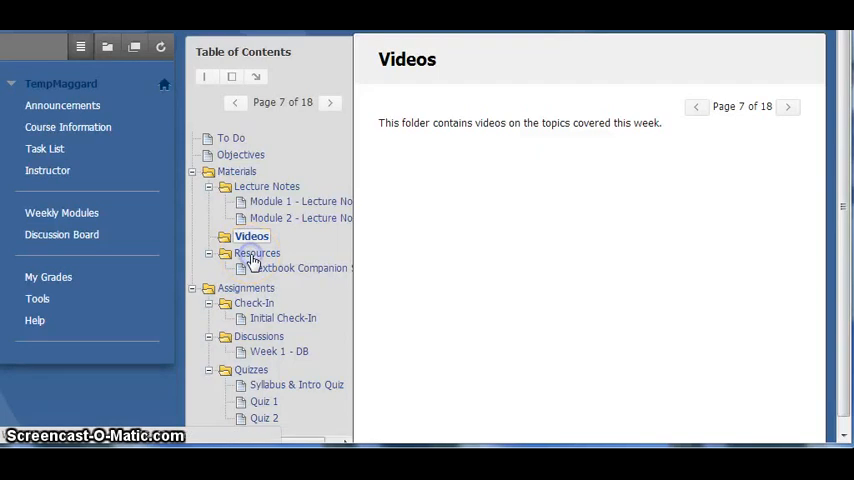
# Show Week 1's Resources folder, page 8 of 18, describing games and online activities
pyautogui.click(256, 252)
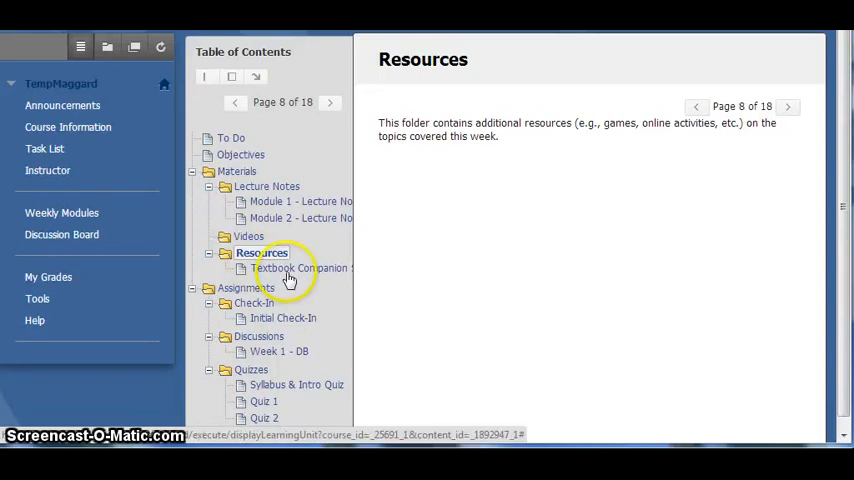
# Launch the Cengage companion site for Introduction to Psychology, 9th Edition, listing chapter resources
pyautogui.click(296, 268)
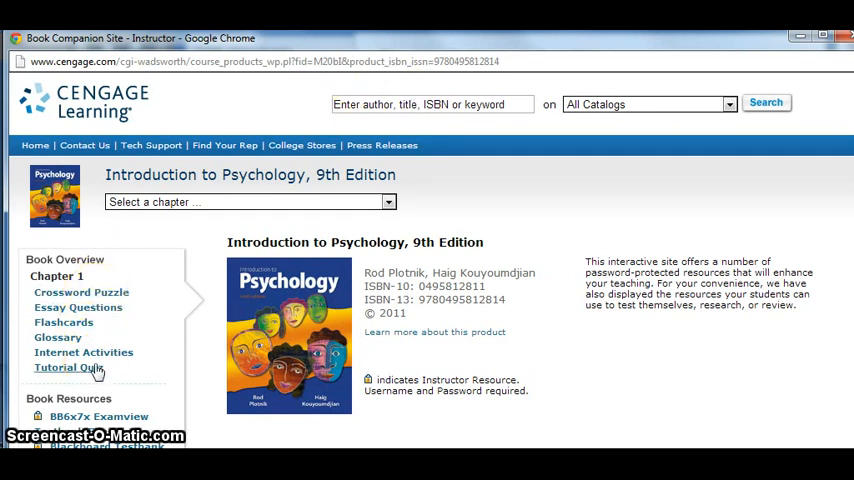
pyautogui.moveTo(124, 370)
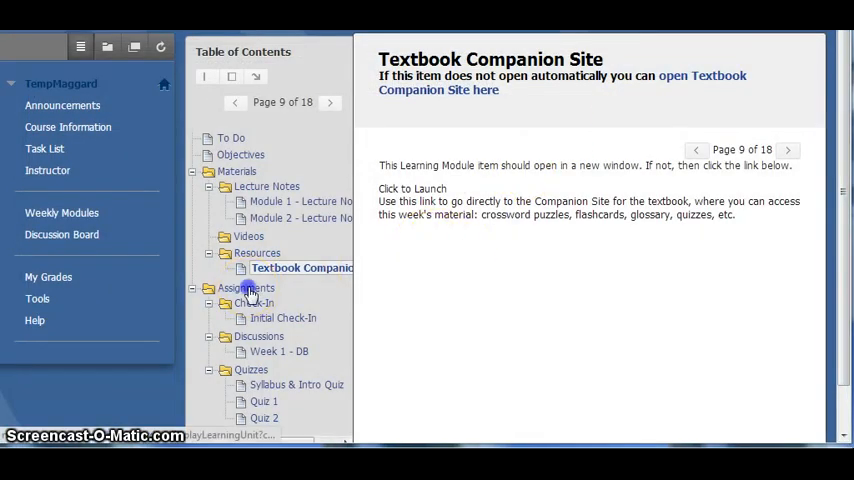
# Move through Week 1's Assignments and Quizzes folders to the Discussions folder, page 13 of 18
pyautogui.click(252, 288)
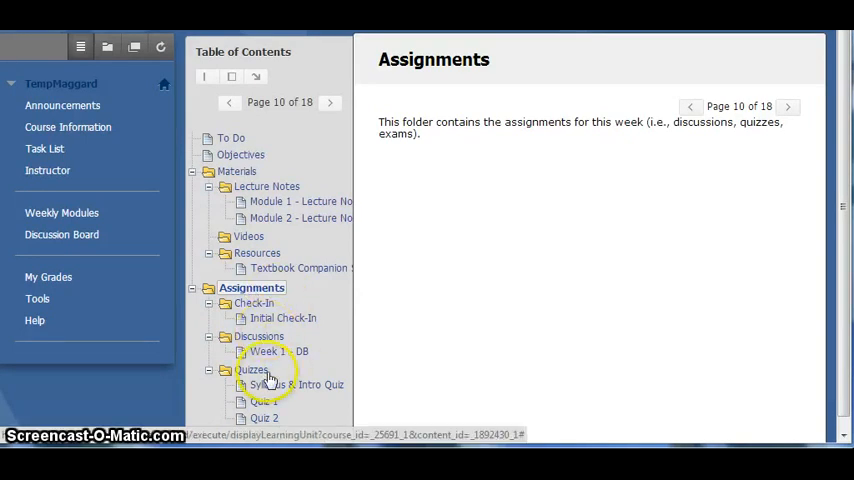
pyautogui.moveTo(336, 336)
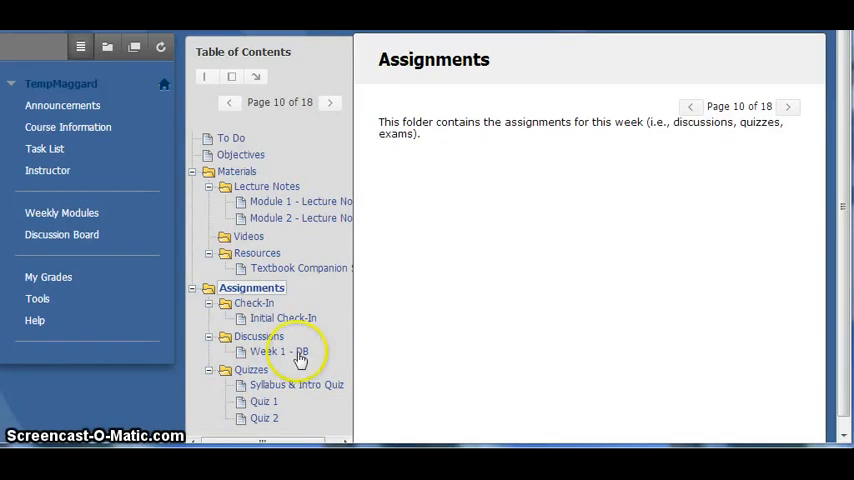
pyautogui.click(254, 368)
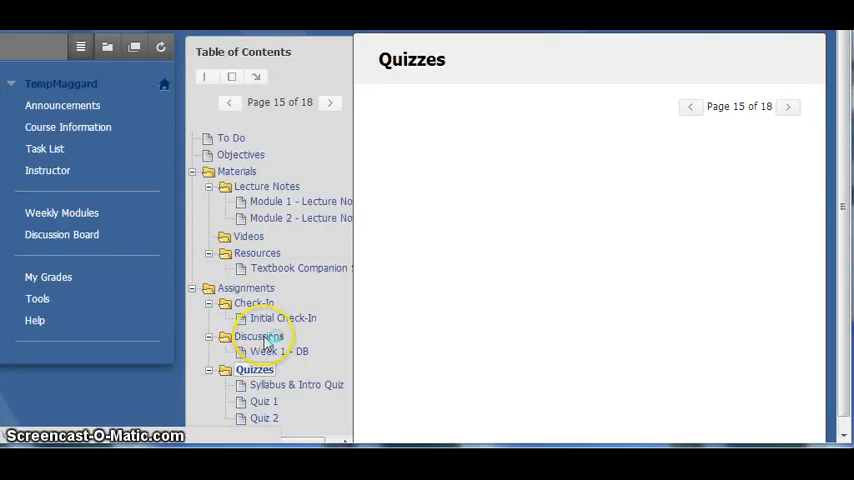
pyautogui.click(260, 336)
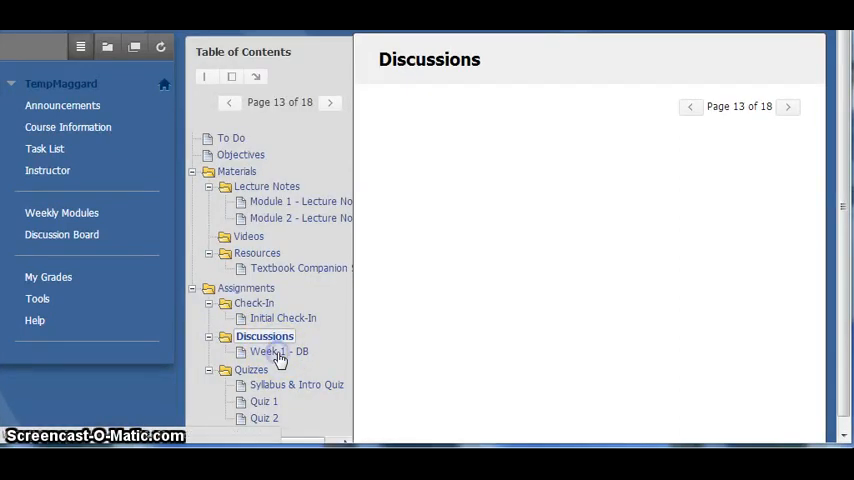
# View the Week 1 - DB assignment's posting instructions and deadlines
pyautogui.click(278, 352)
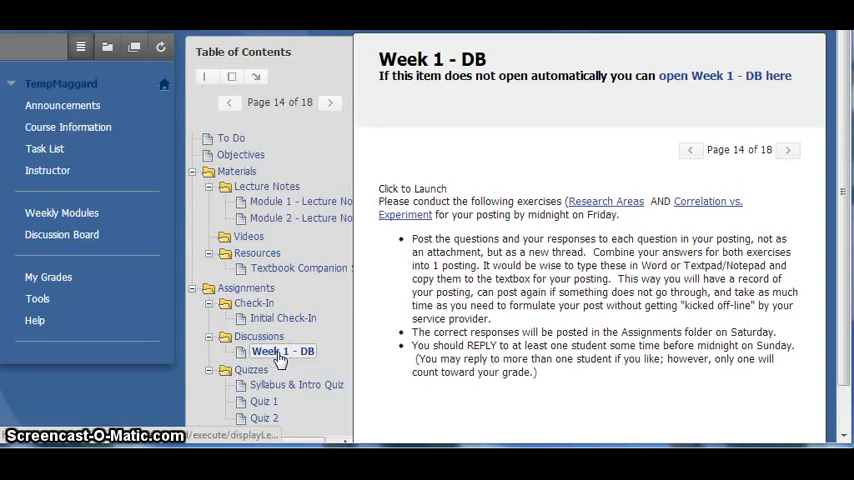
pyautogui.moveTo(530, 140)
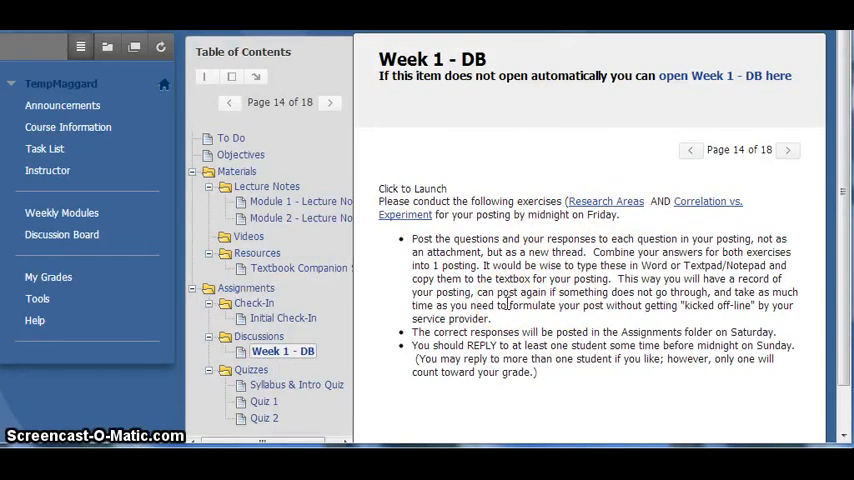
pyautogui.moveTo(600, 204)
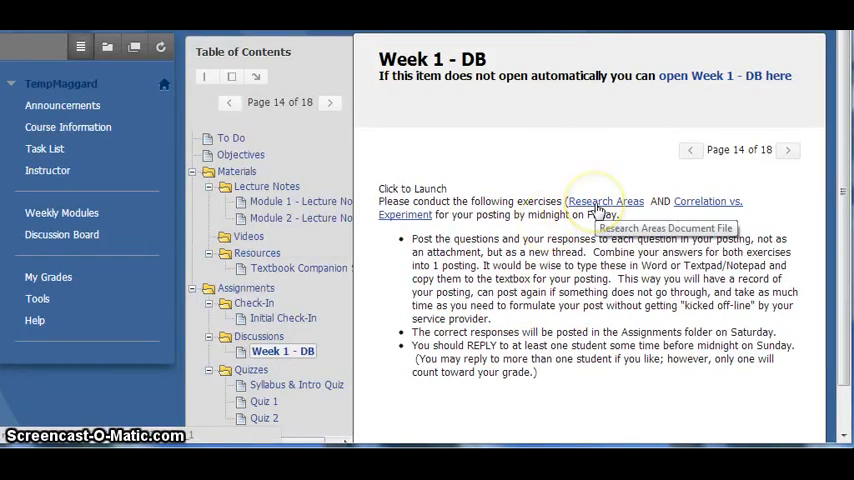
pyautogui.moveTo(700, 208)
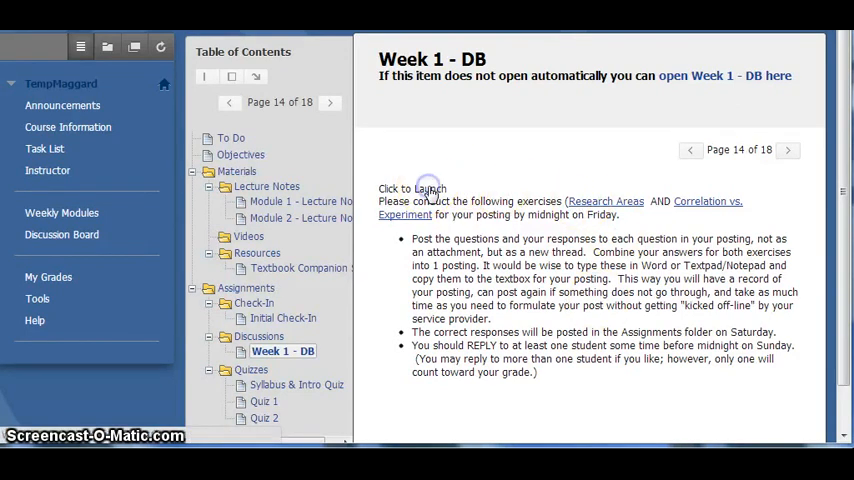
# Launch the Week 1 - DB forum, a post-first forum with zero threads
pyautogui.click(412, 188)
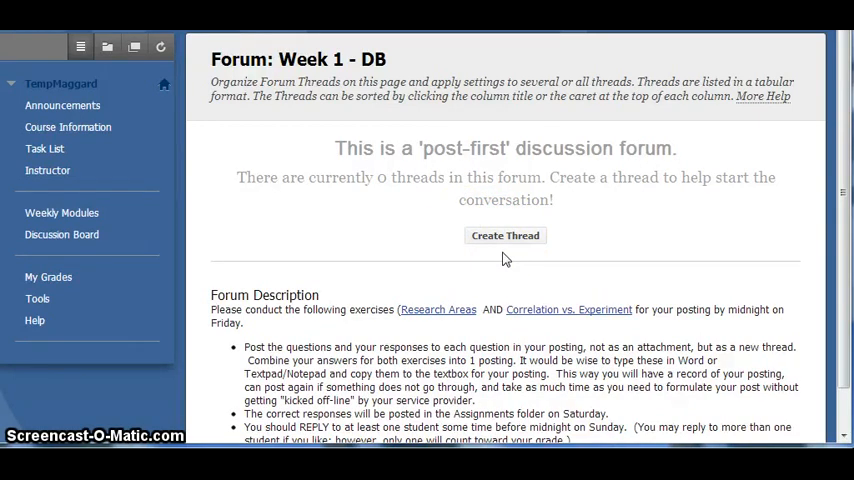
pyautogui.moveTo(424, 216)
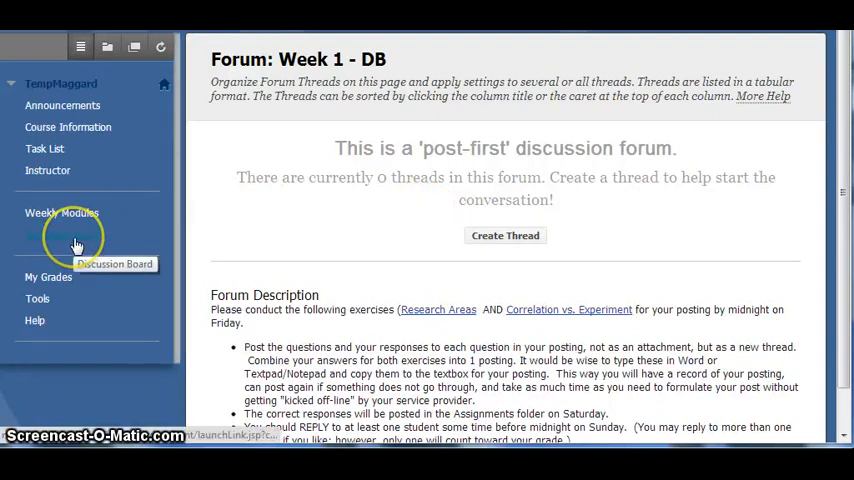
# Browse the Discussion Board forums such as Initial Check-In, Ask Dr. M and Psyber Cafe
pyautogui.click(62, 236)
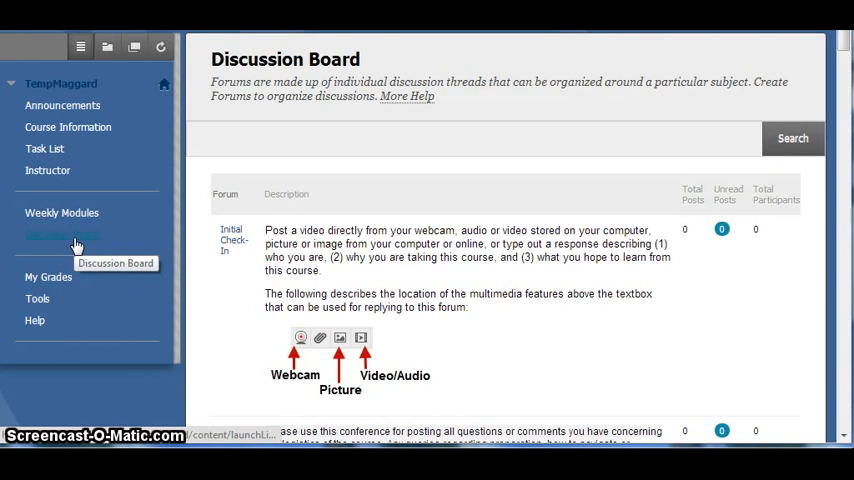
pyautogui.scroll(-3)
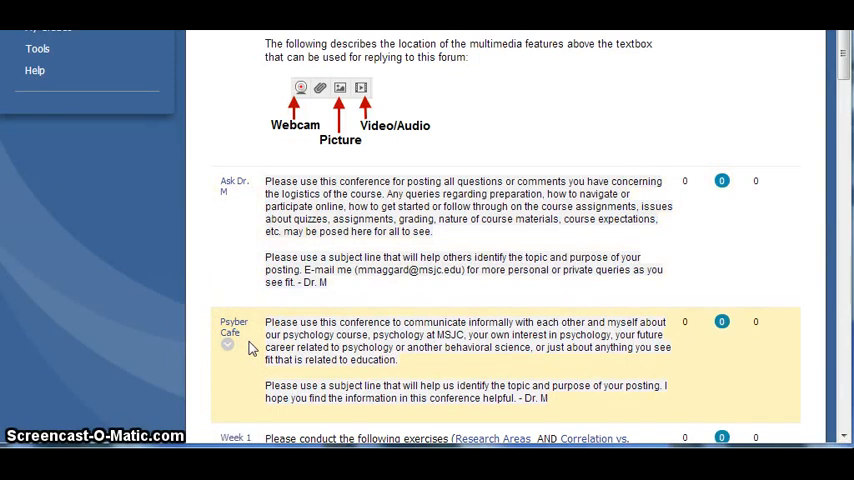
pyautogui.scroll(3)
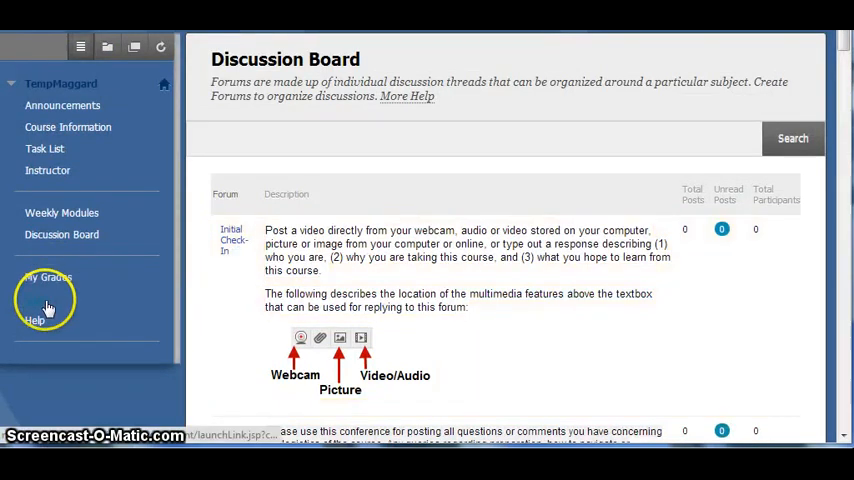
pyautogui.moveTo(48, 296)
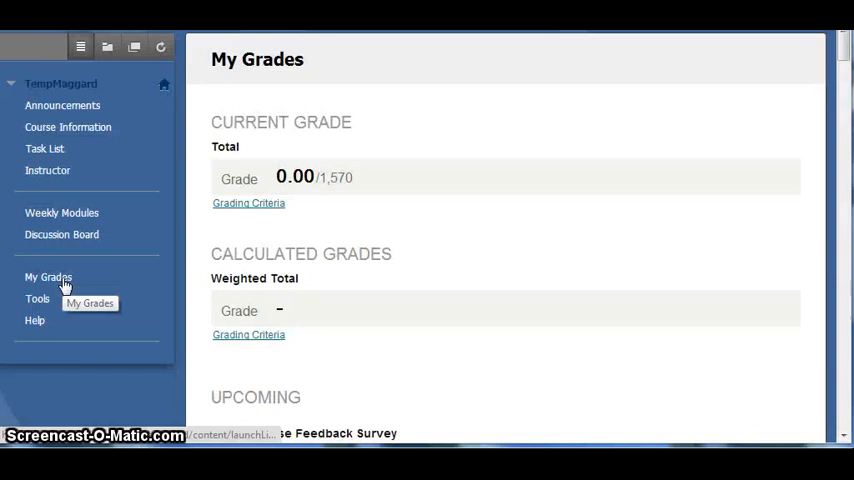
pyautogui.moveTo(470, 288)
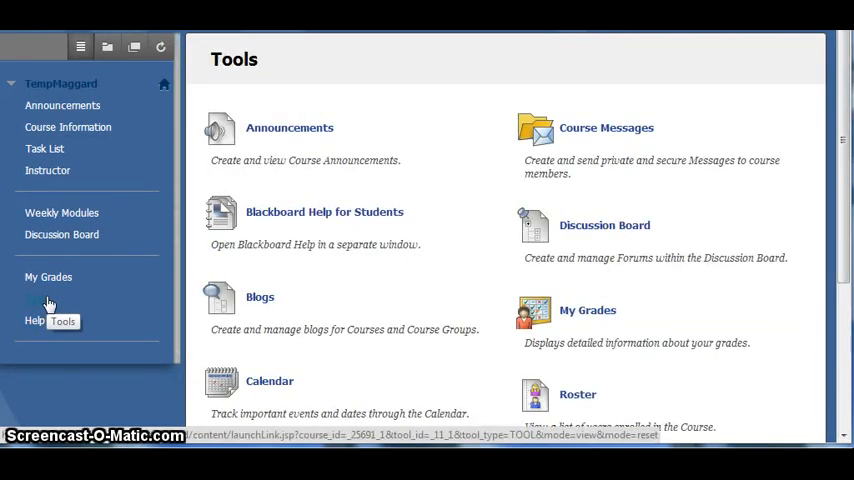
pyautogui.moveTo(668, 166)
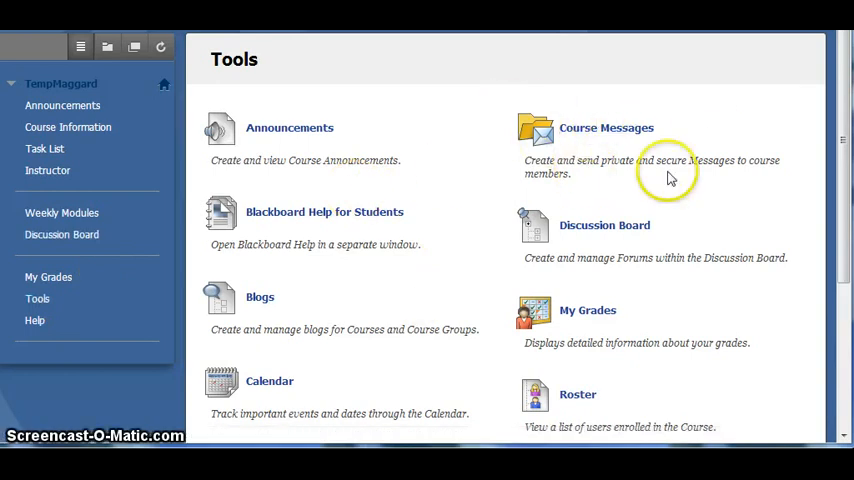
pyautogui.moveTo(652, 160)
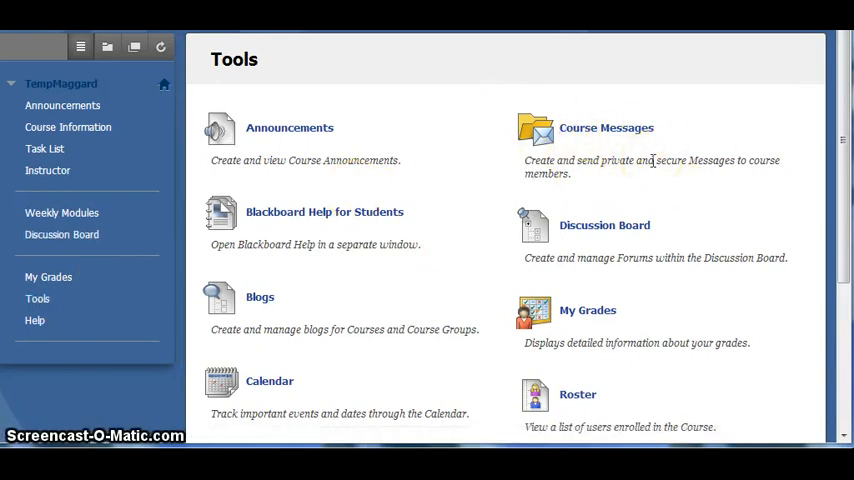
# Reach the Blackboard Help site from the course Tools page
pyautogui.click(324, 216)
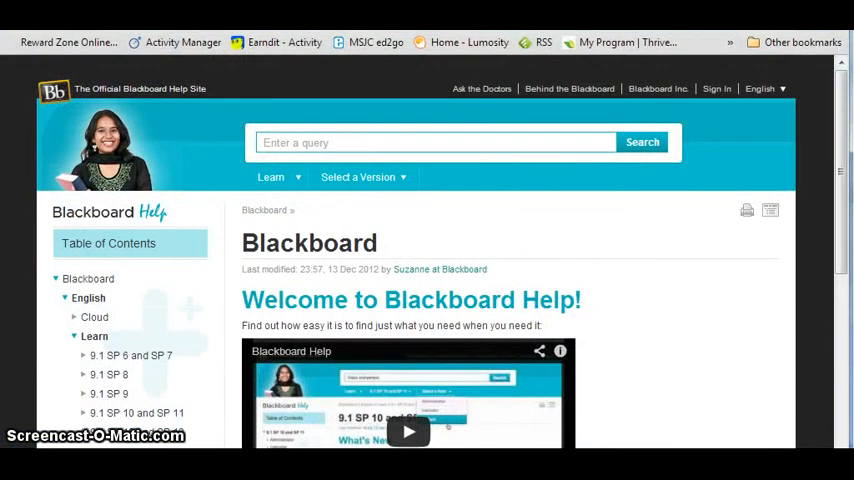
pyautogui.moveTo(548, 132)
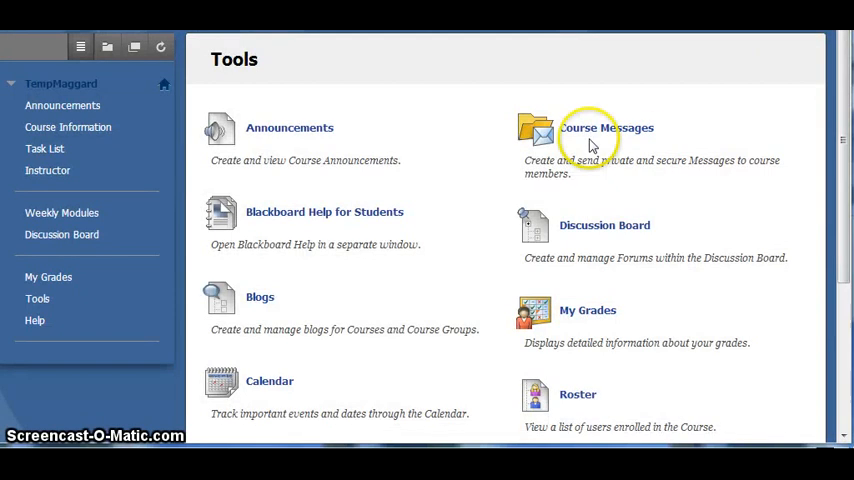
pyautogui.moveTo(590, 140)
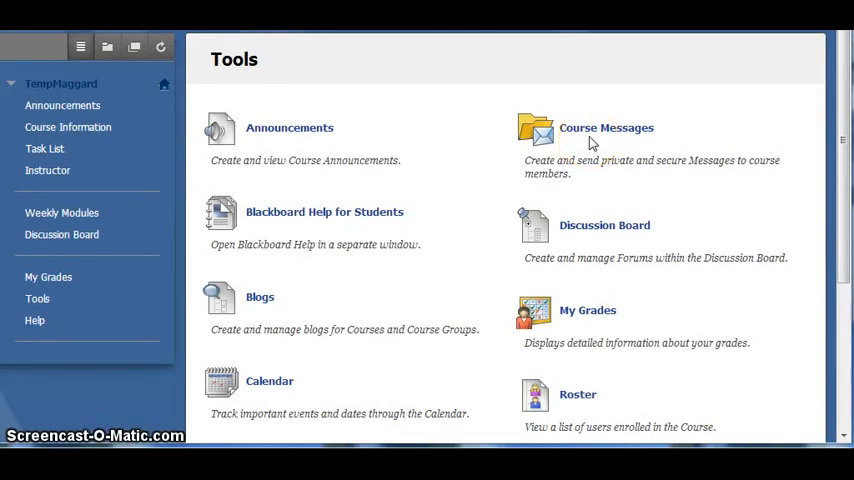
pyautogui.moveTo(578, 156)
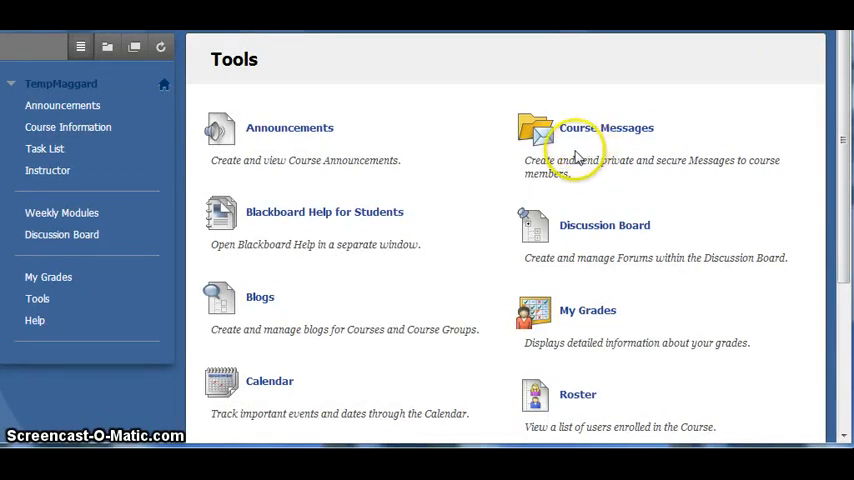
pyautogui.moveTo(376, 120)
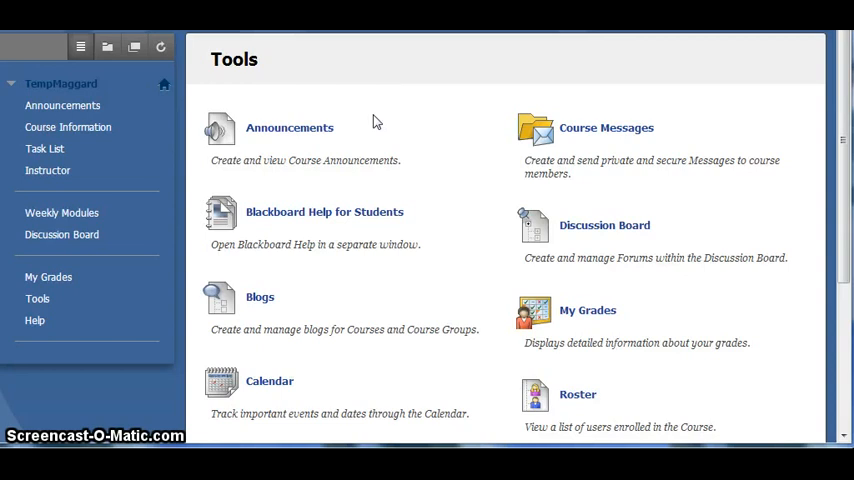